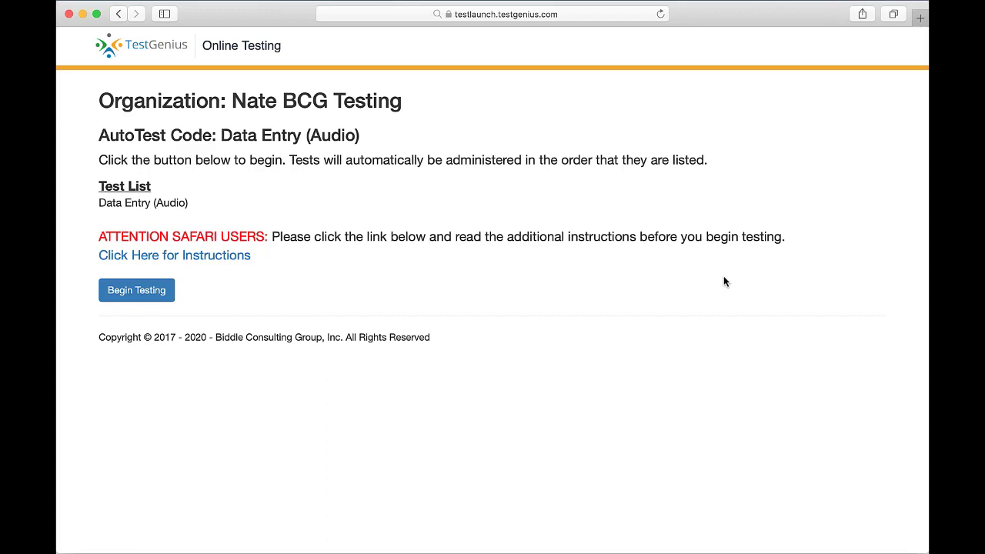
# - Launch the Data Entry (Audio) test to reach its instructions page
pyautogui.click(136, 290)
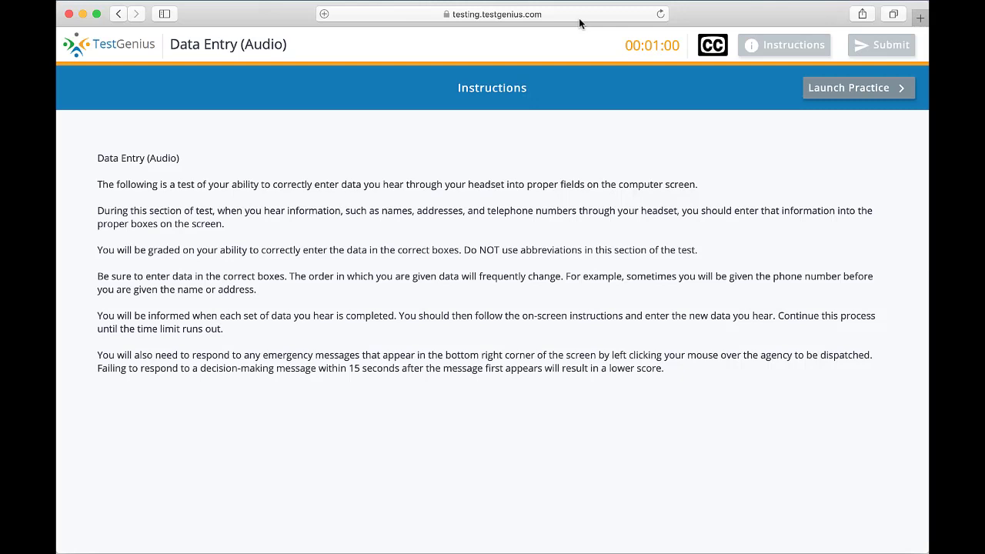
# - Set Auto-Play for testing.testgenius.com to Allow All Auto-Play in Safari's website settings
pyautogui.rightClick(554, 13)
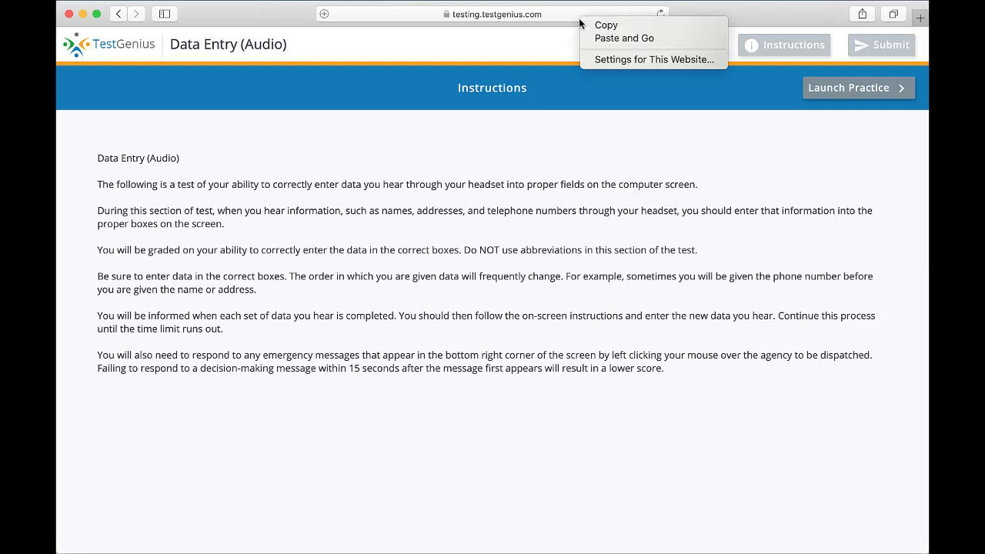
pyautogui.moveTo(653, 59)
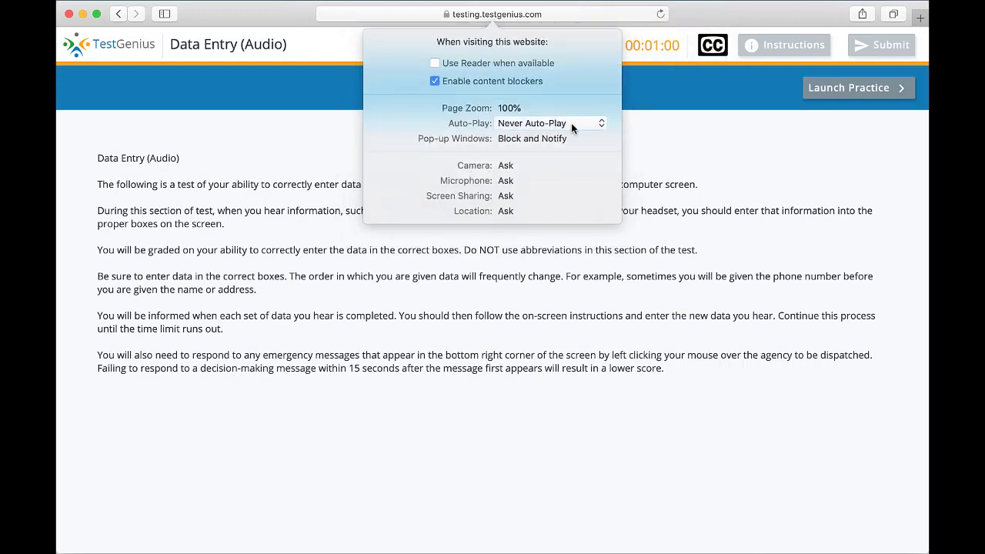
pyautogui.click(550, 124)
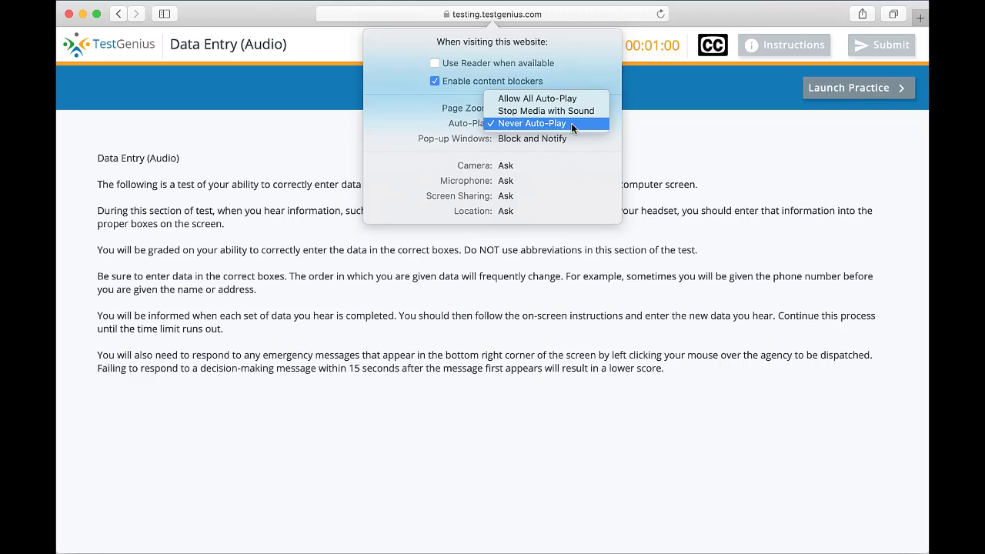
pyautogui.moveTo(538, 98)
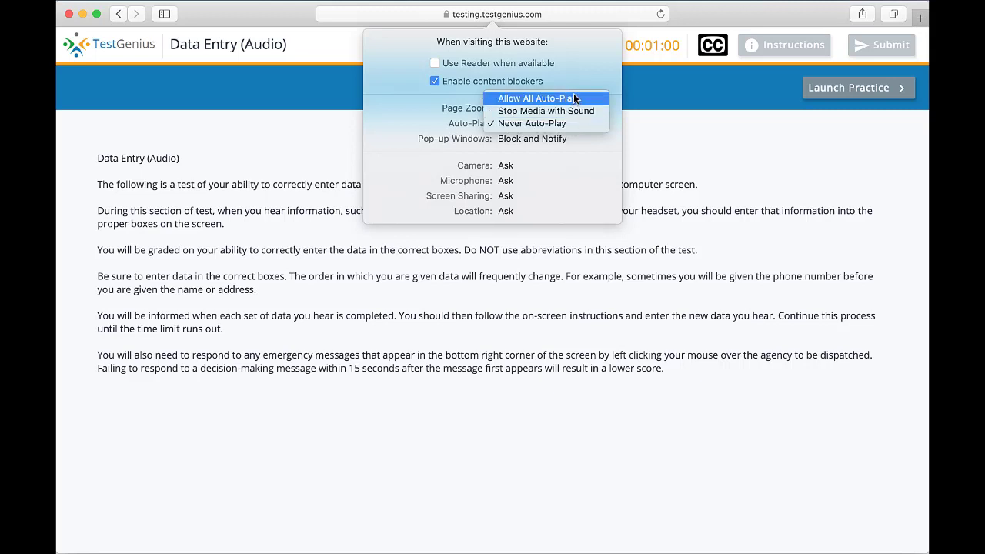
pyautogui.click(542, 98)
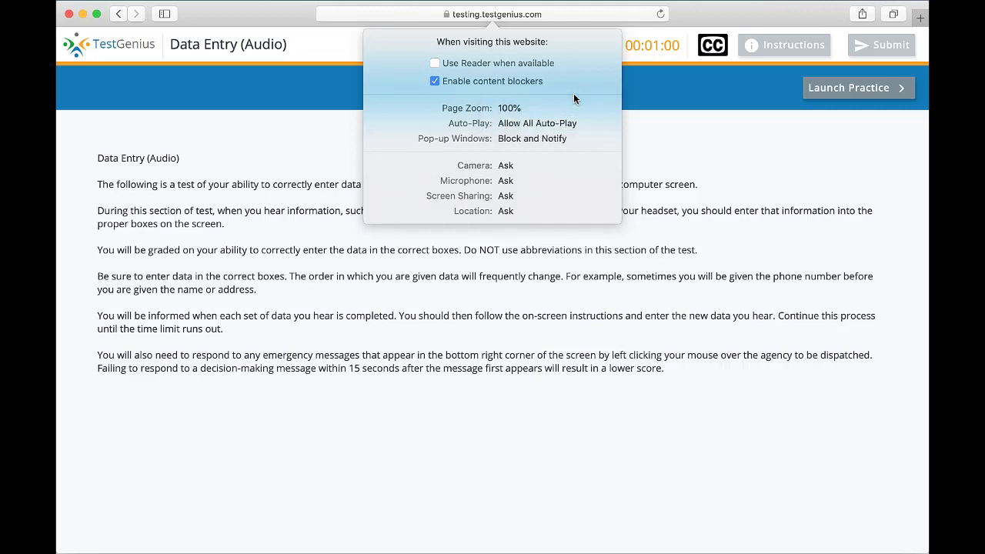